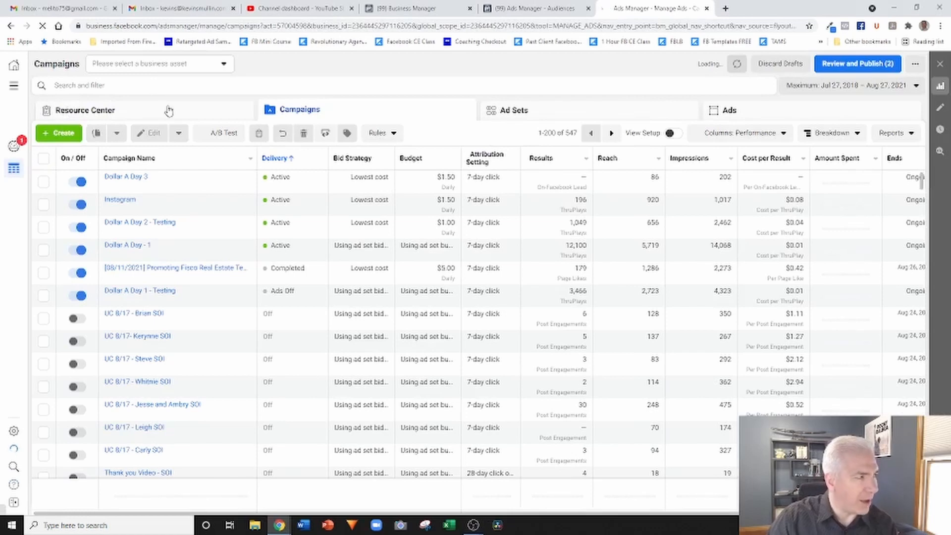
Create a new campaign with Traffic (under Consideration) as its objective and continue
click(58, 132)
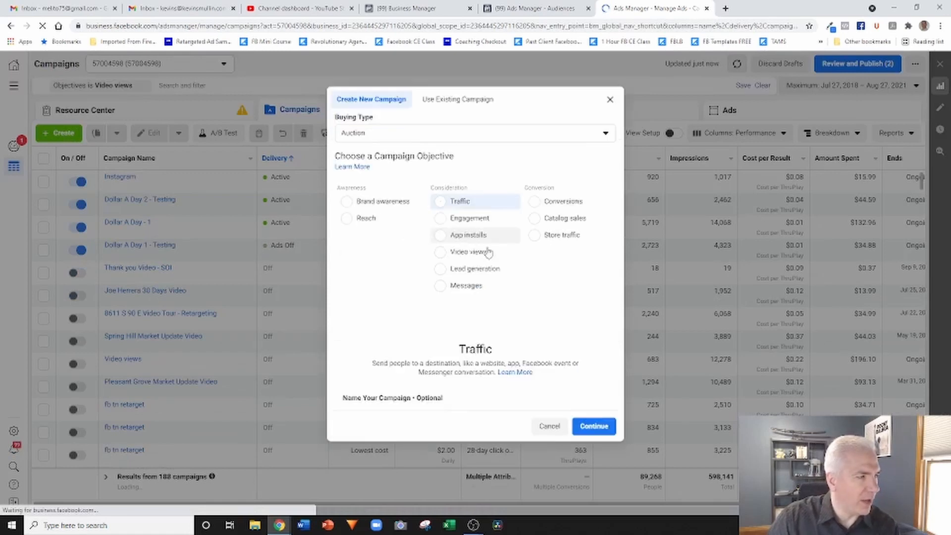
click(440, 201)
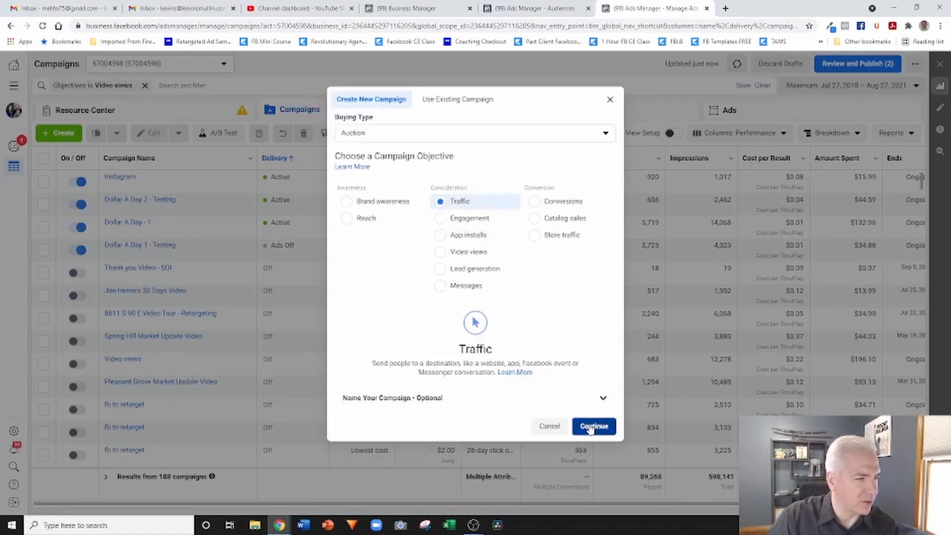
click(593, 425)
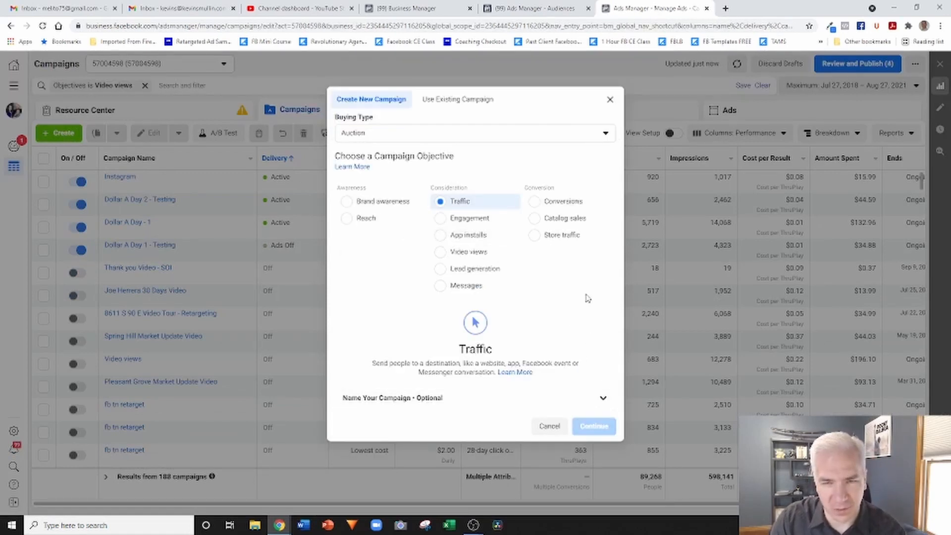
Tick Housing in Special Ad Categories, then move into the New Traffic Ad Set settings
click(592, 426)
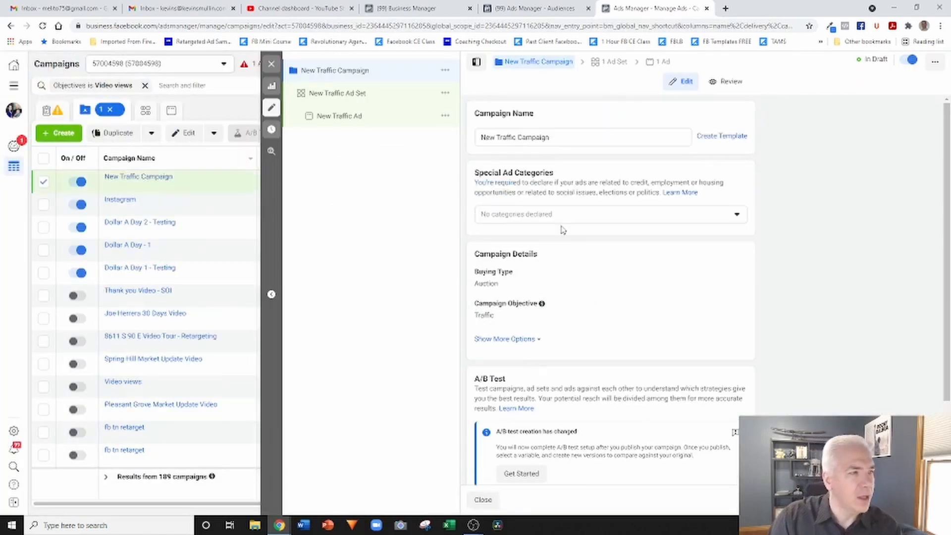
click(610, 214)
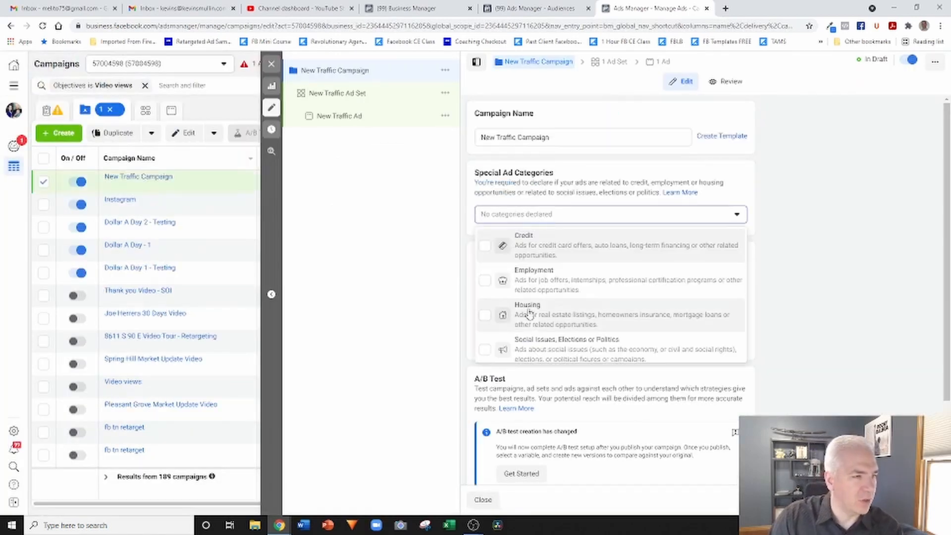
click(484, 315)
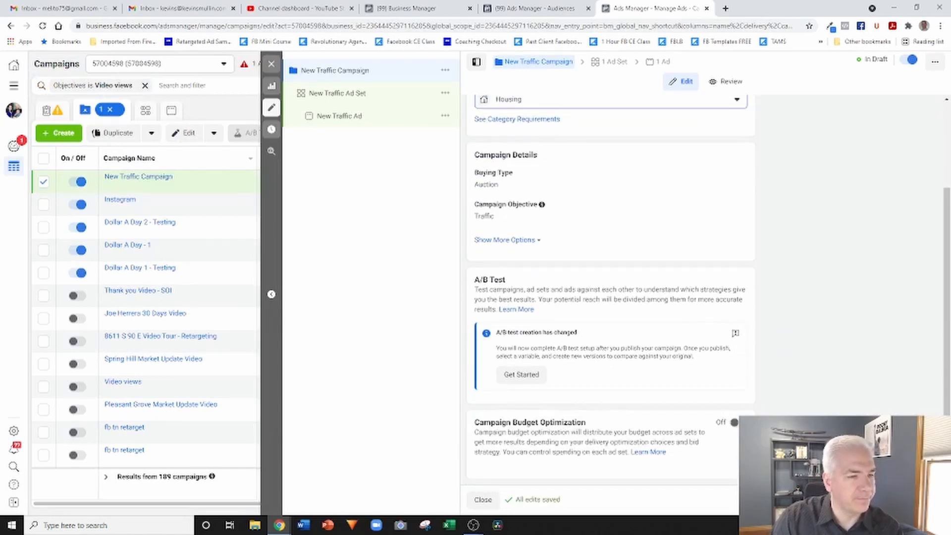
click(336, 93)
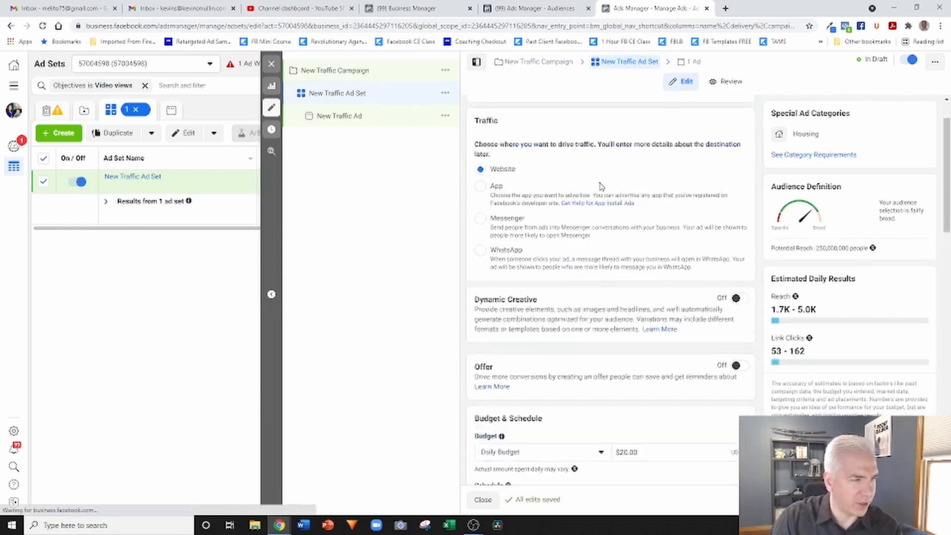
scroll(down, 3)
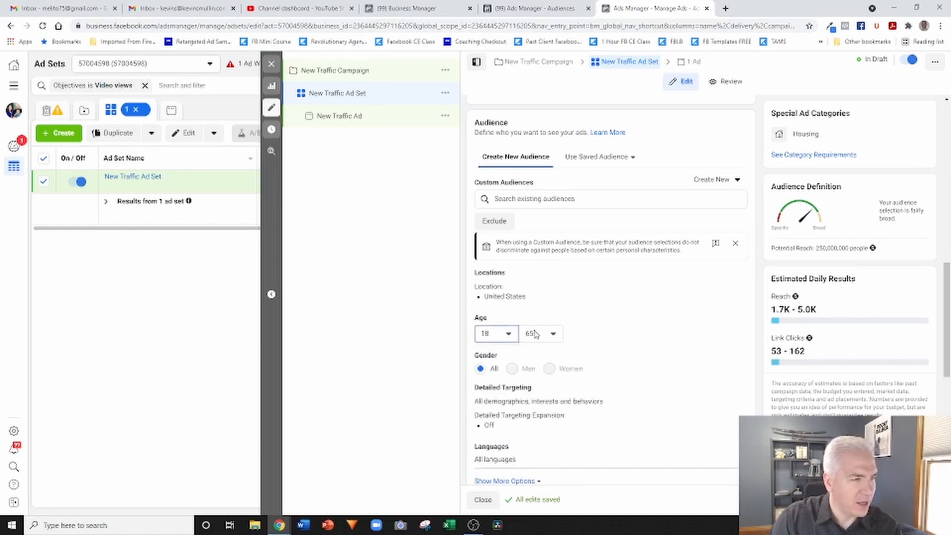
mouse_move(685, 328)
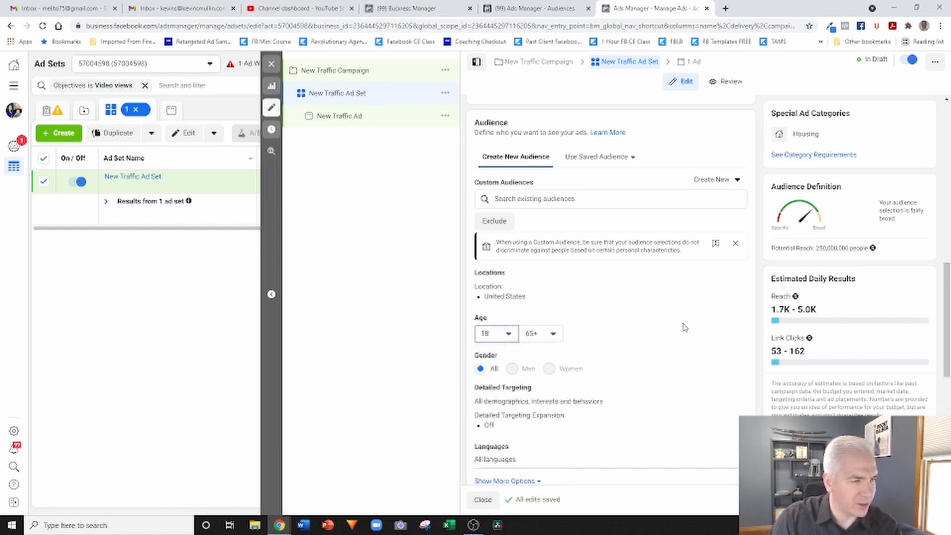
scroll(up, 3)
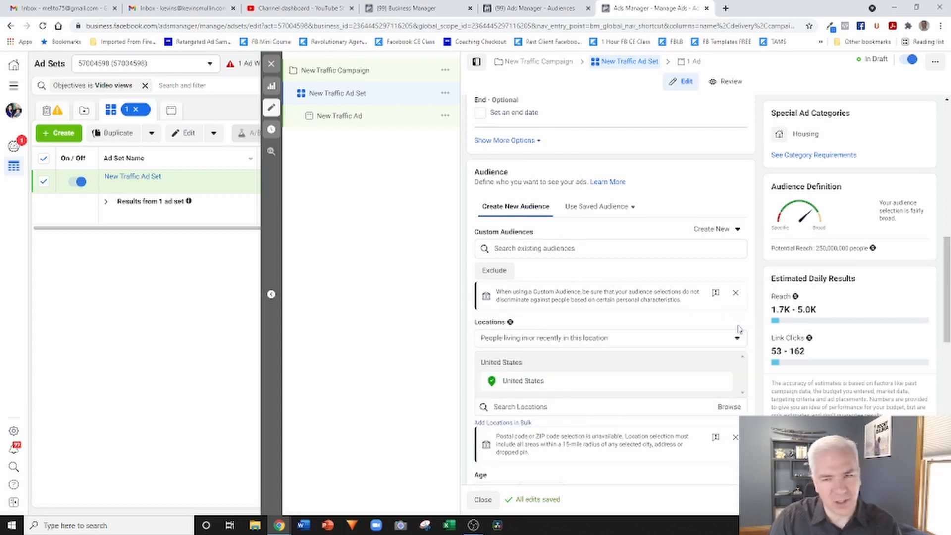
mouse_move(694, 314)
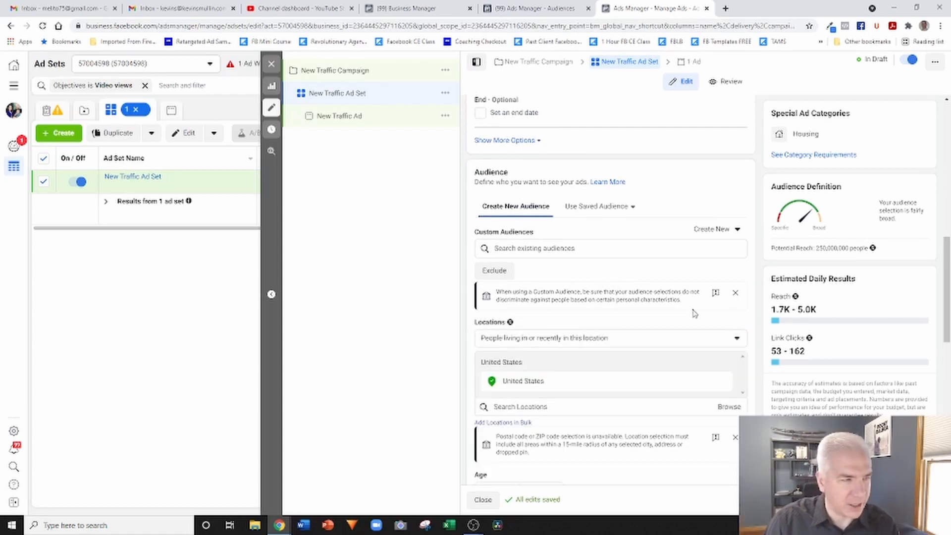
click(546, 258)
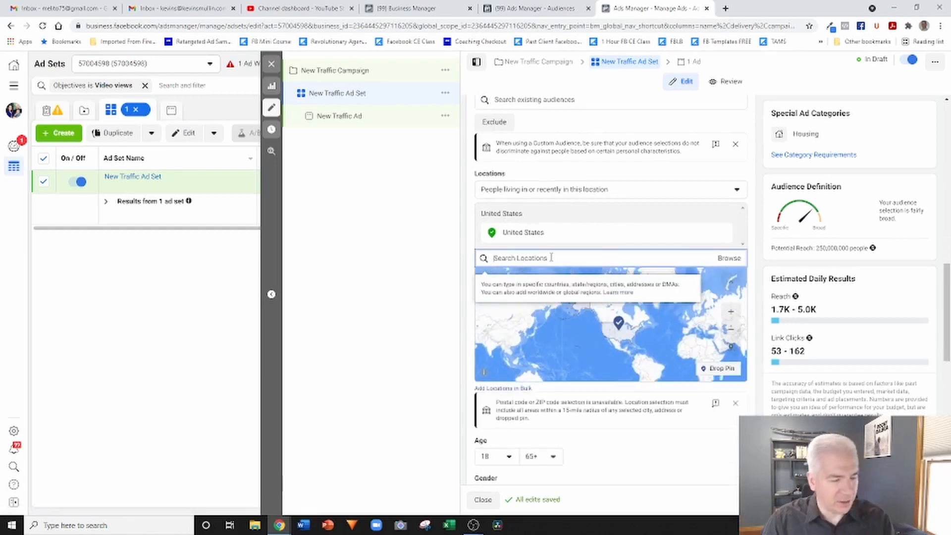
text(b4d)
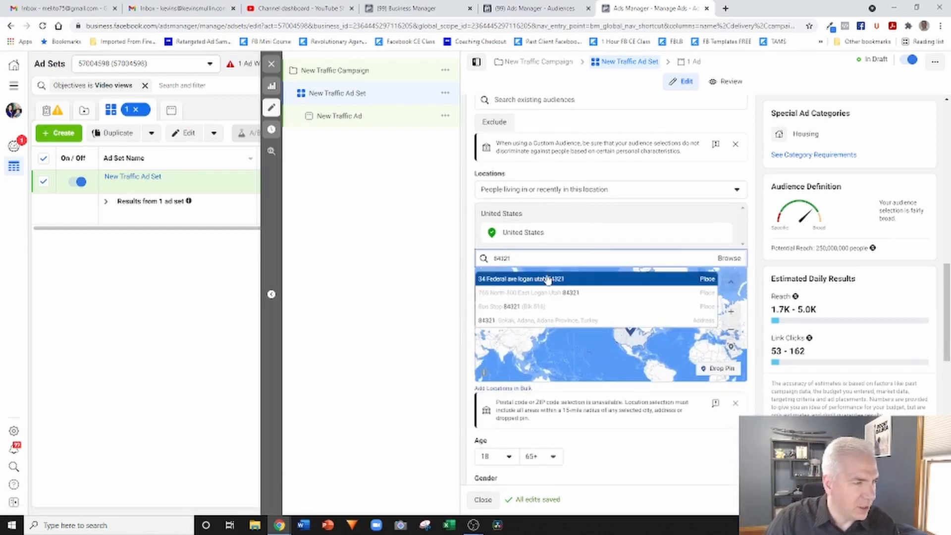
click(545, 278)
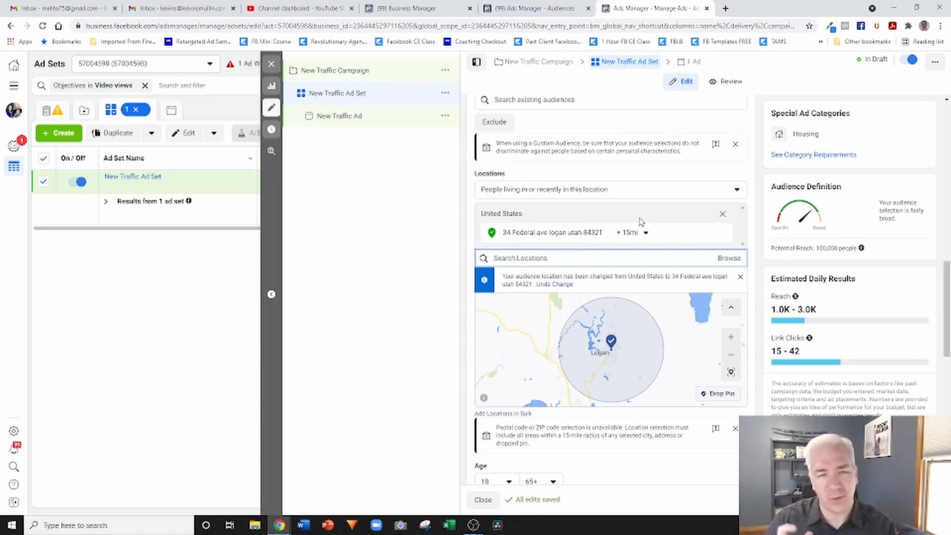
click(630, 232)
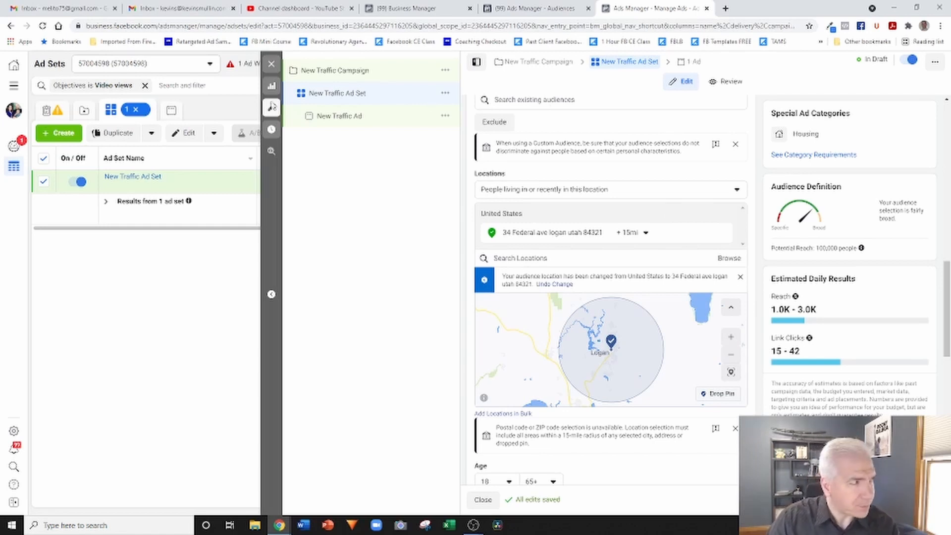
Close the editor keeping the campaign as a draft and start a Custom Audience from Audiences
click(908, 59)
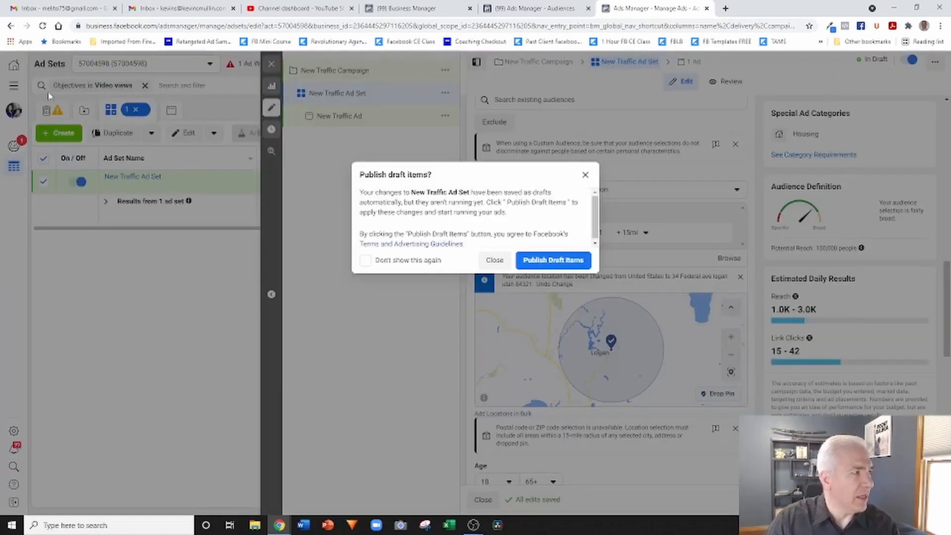
click(493, 260)
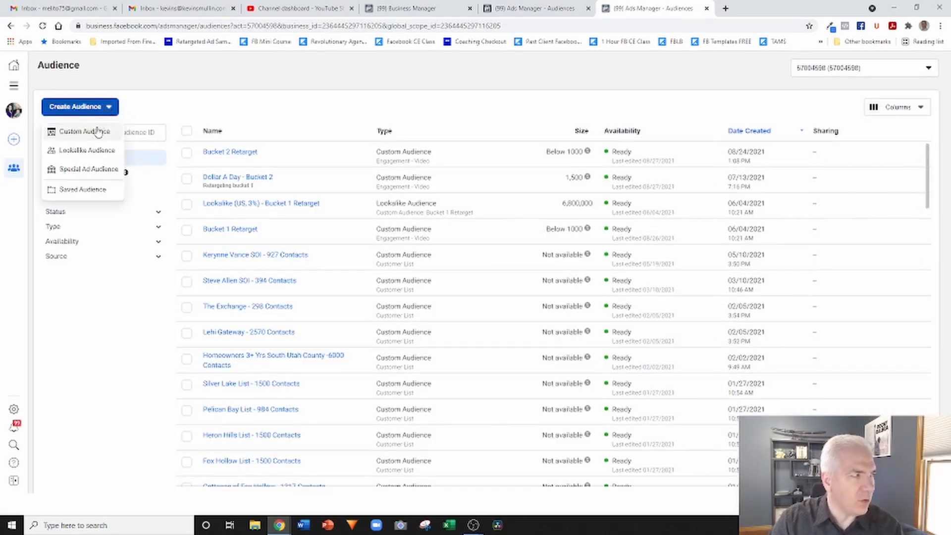
click(83, 130)
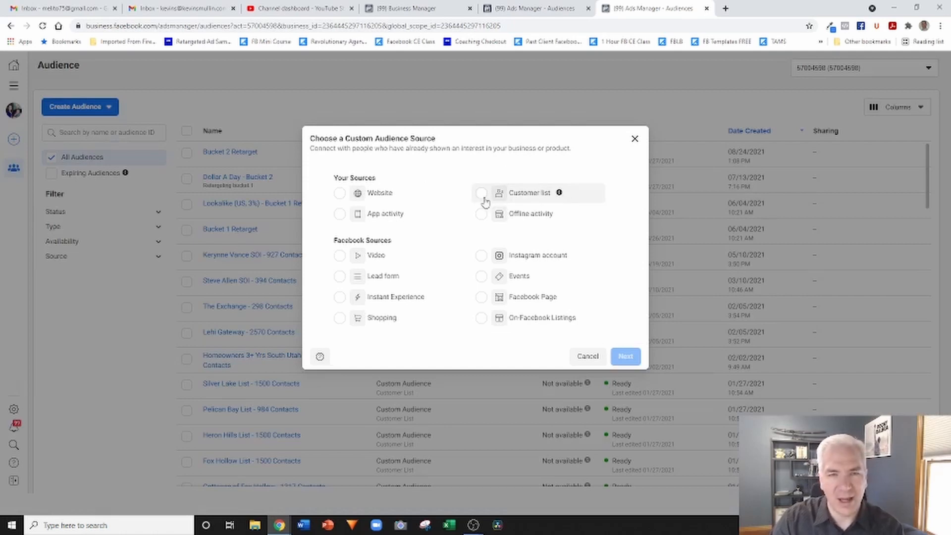
mouse_move(475, 205)
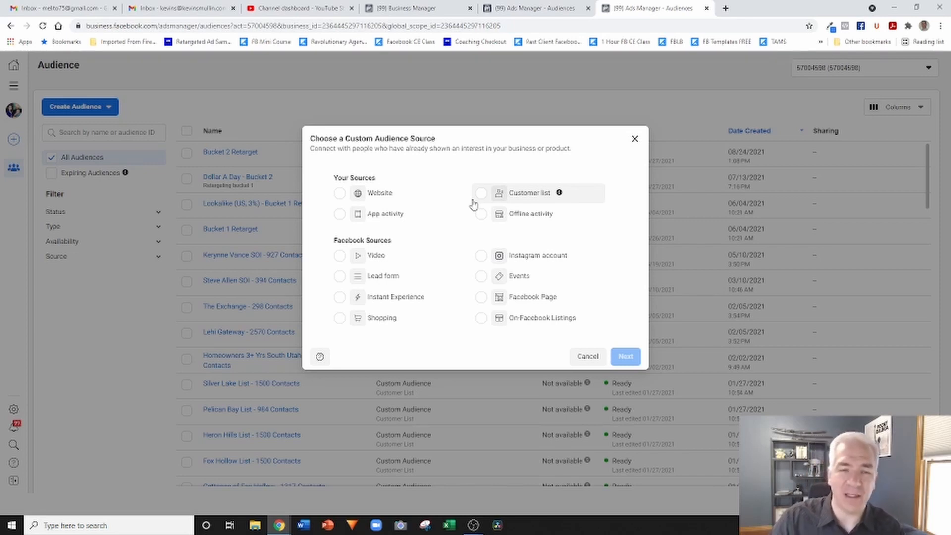
mouse_move(548, 202)
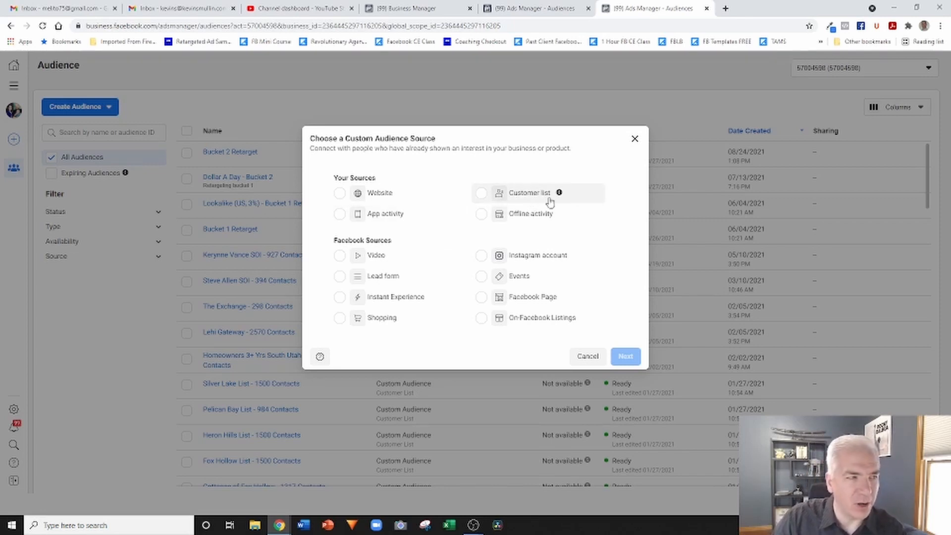
mouse_move(474, 189)
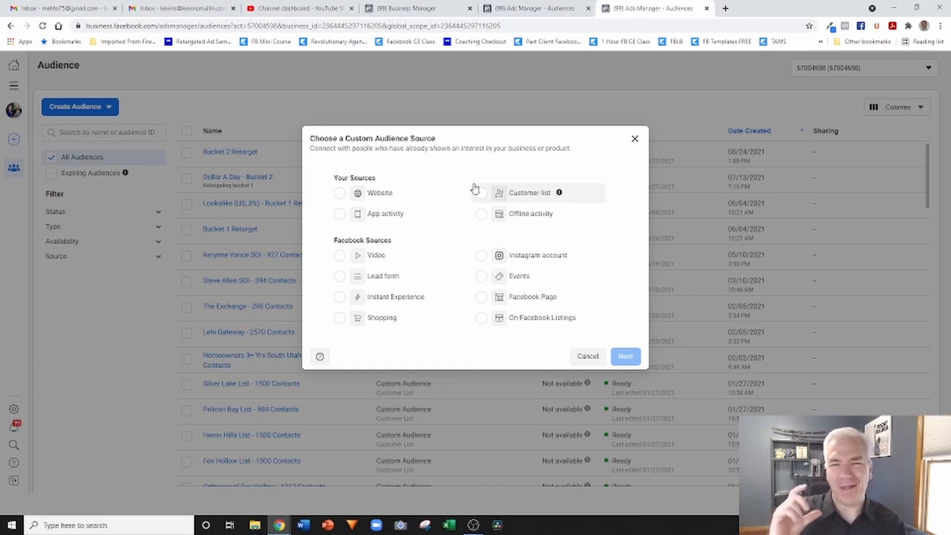
mouse_move(475, 177)
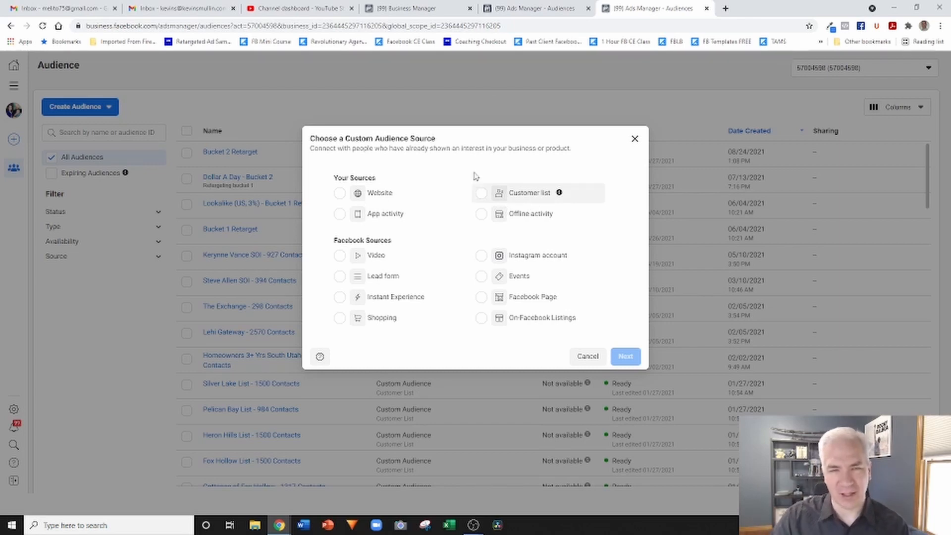
mouse_move(559, 192)
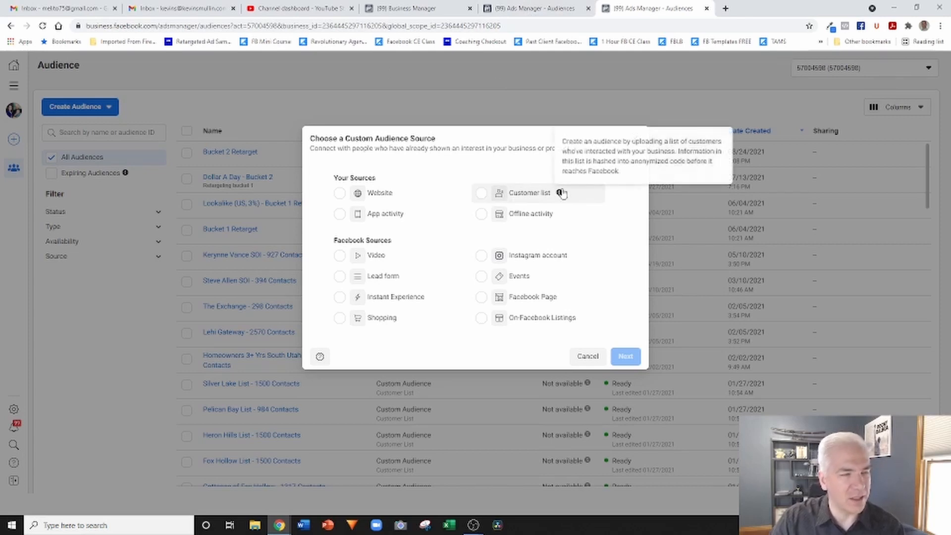
mouse_move(606, 158)
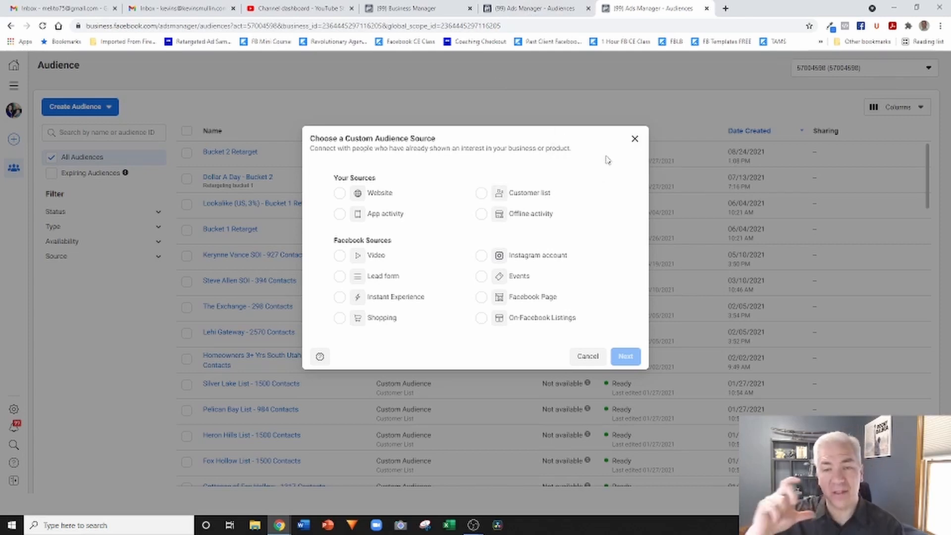